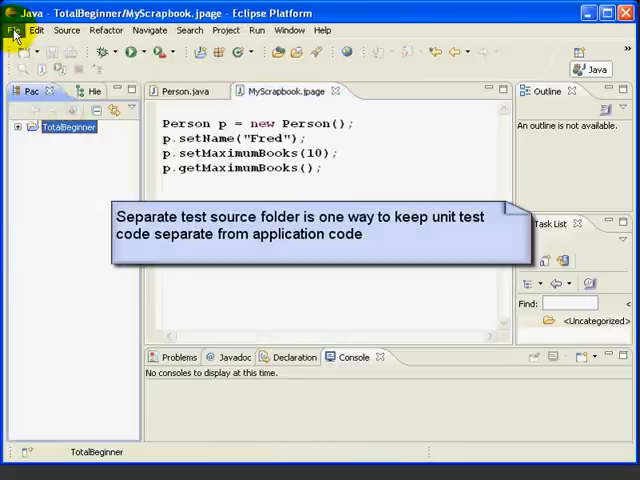
Step: Create a new source folder named 'test' in the TotalBeginner project via File > New
{"action": "left_click", "coordinate": [14, 30]}
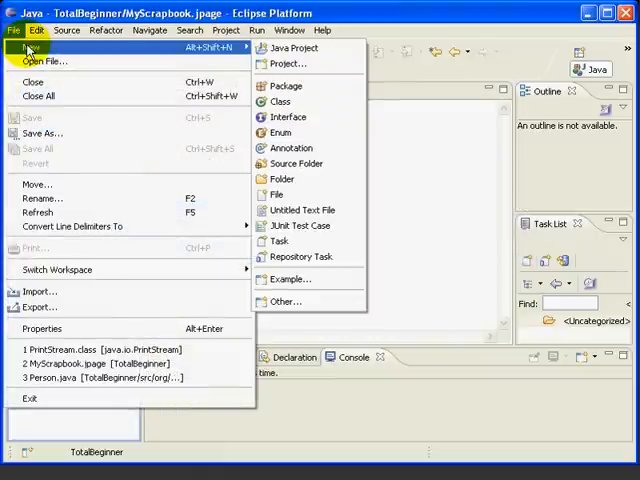
{"action": "mouse_move", "coordinate": [296, 164]}
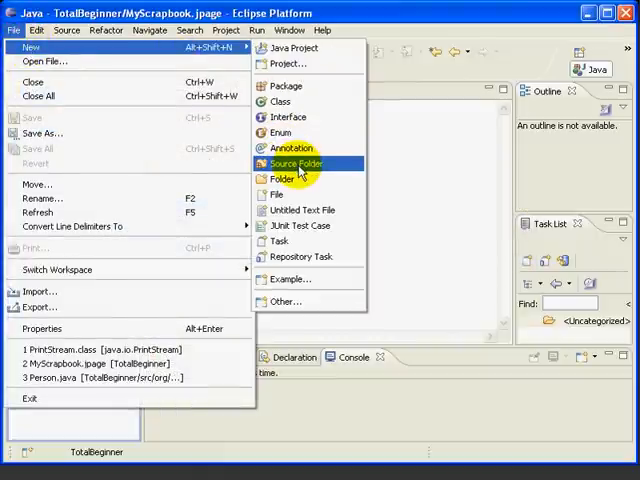
{"action": "left_click", "coordinate": [296, 164]}
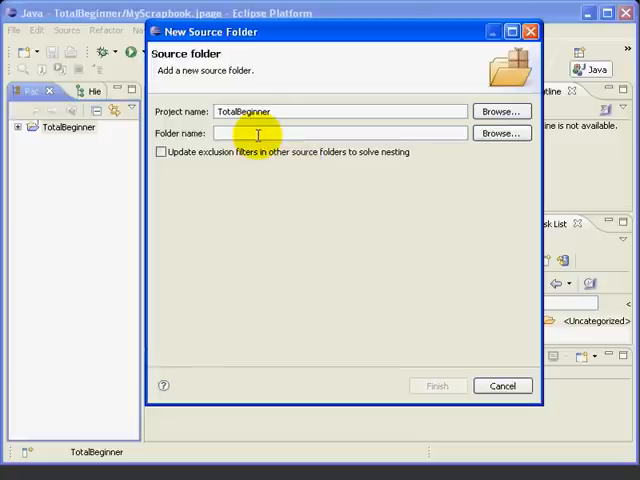
{"action": "type", "text": "test"}
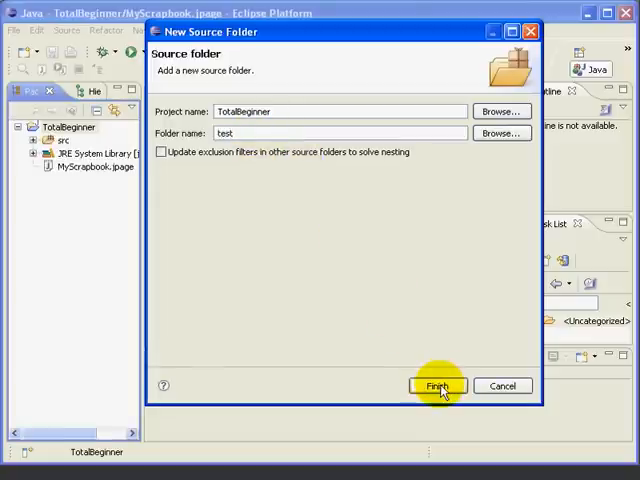
{"action": "left_click", "coordinate": [436, 386]}
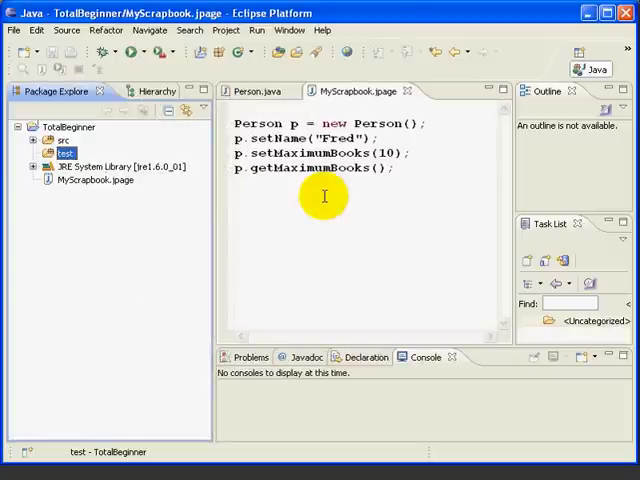
Step: Expand src, then start a new Java package in test named org.totalbeginner.tutorial
{"action": "left_click", "coordinate": [38, 140]}
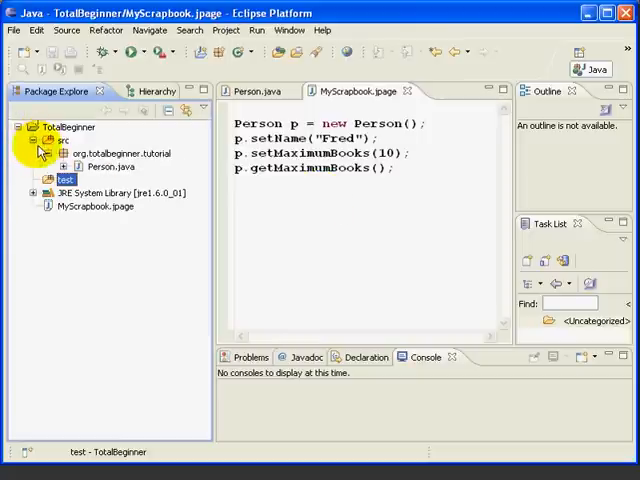
{"action": "mouse_move", "coordinate": [120, 160]}
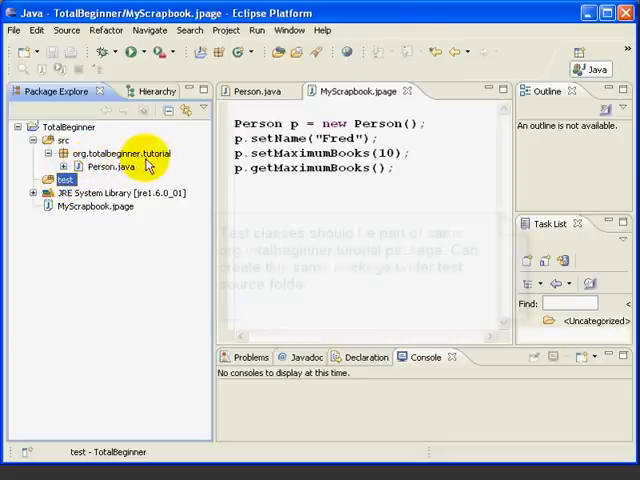
{"action": "mouse_move", "coordinate": [68, 178]}
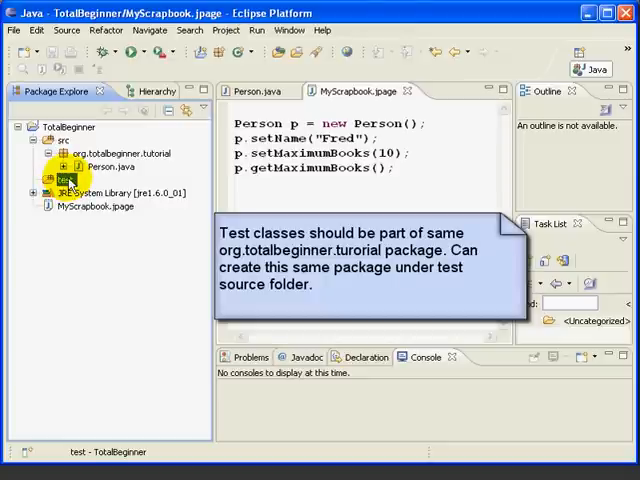
{"action": "left_click", "coordinate": [12, 30]}
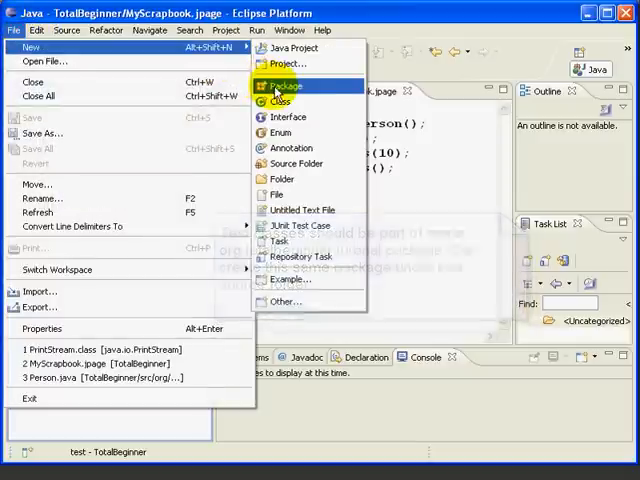
{"action": "left_click", "coordinate": [284, 86]}
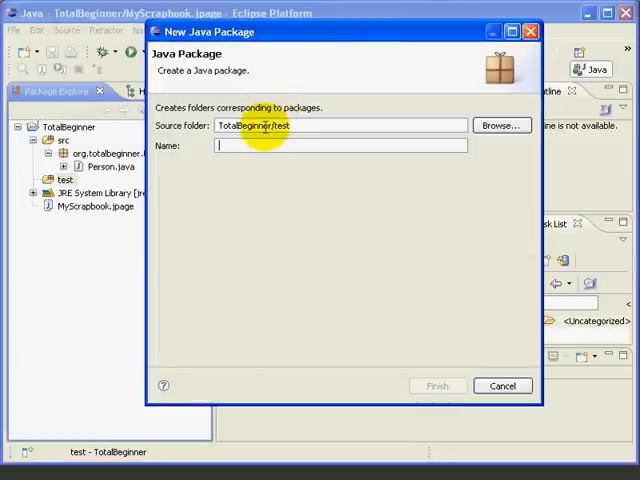
{"action": "type", "text": "org"}
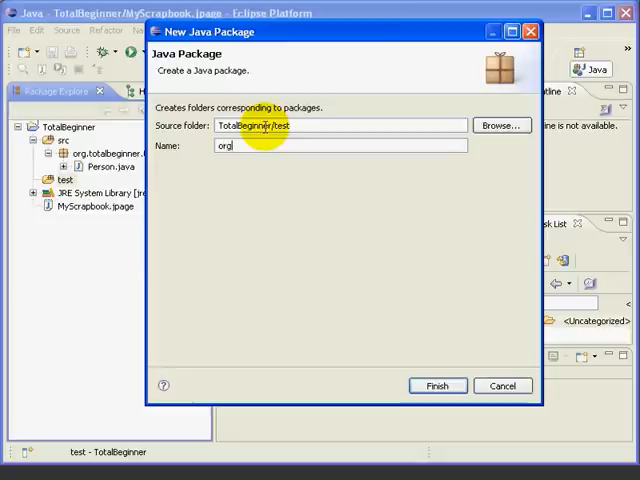
{"action": "type", "text": ".total"}
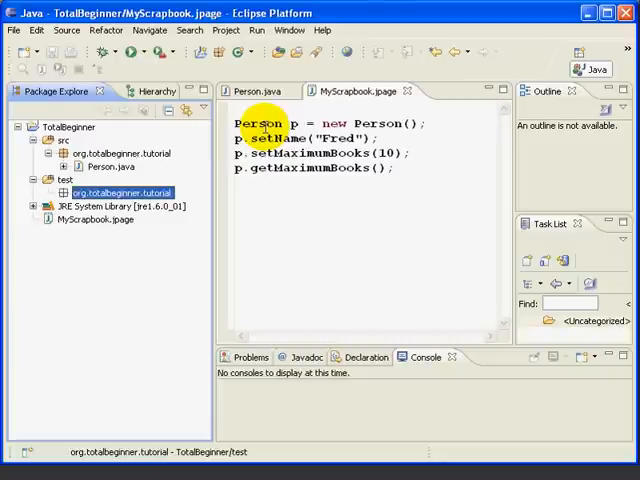
{"action": "left_click", "coordinate": [64, 180]}
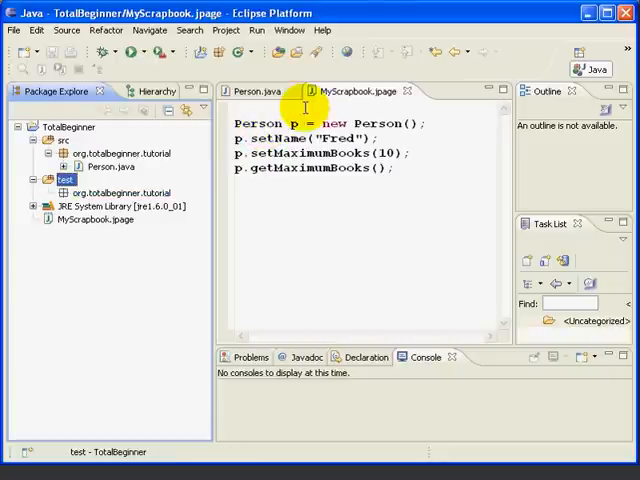
{"action": "mouse_move", "coordinate": [184, 98]}
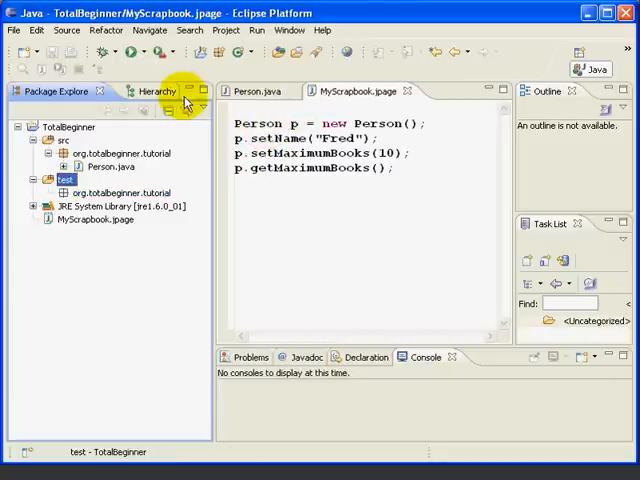
{"action": "mouse_move", "coordinate": [40, 56]}
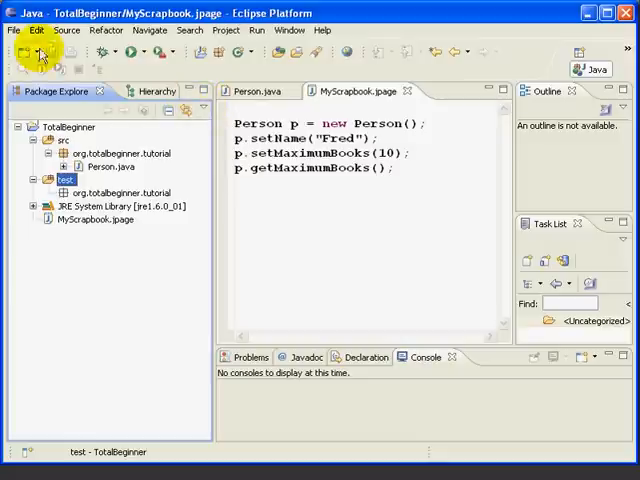
{"action": "left_click", "coordinate": [12, 28]}
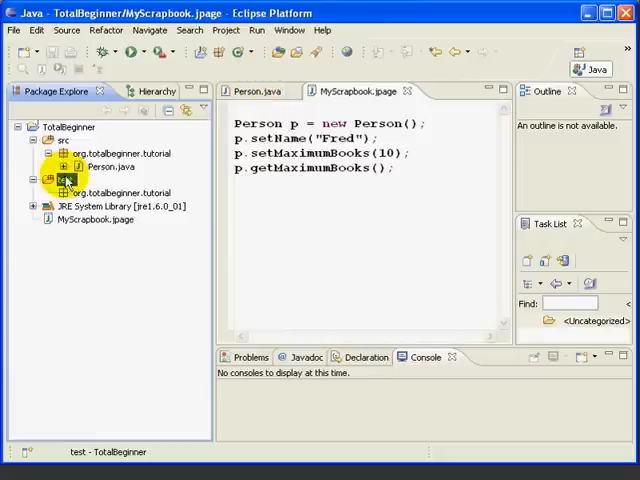
{"action": "right_click", "coordinate": [62, 180]}
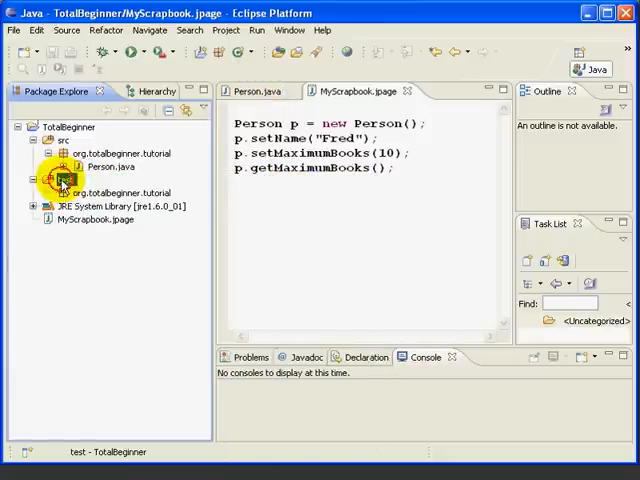
{"action": "left_click", "coordinate": [64, 178]}
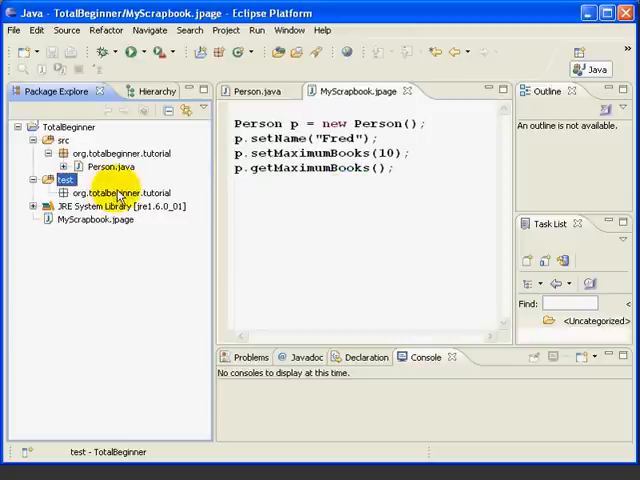
Step: Start a JUnit test case PersonTest with Person as the class under test from the tutorial package
{"action": "right_click", "coordinate": [116, 192]}
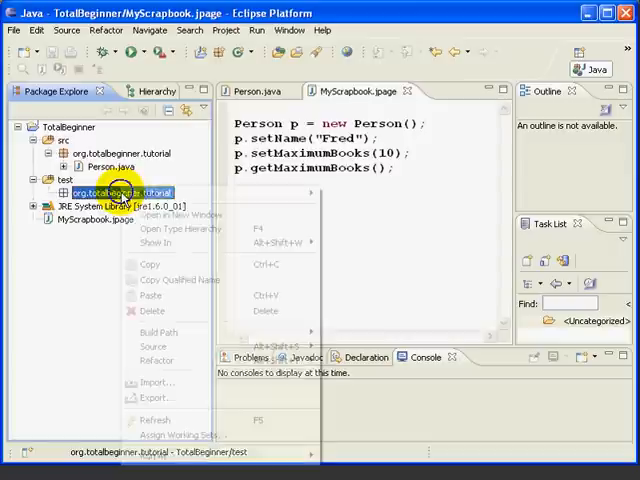
{"action": "mouse_move", "coordinate": [148, 194]}
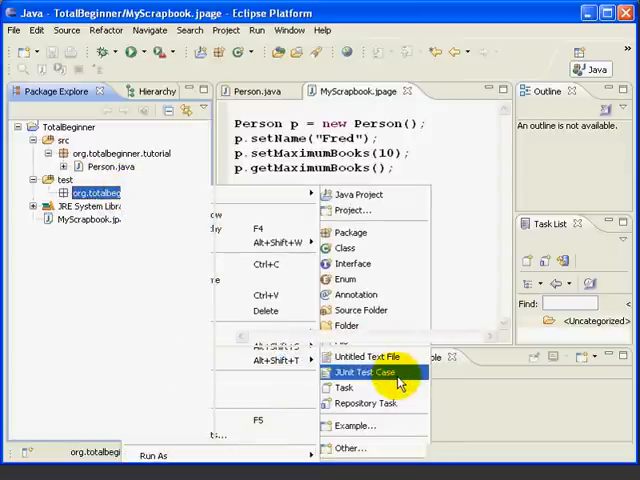
{"action": "left_click", "coordinate": [374, 372]}
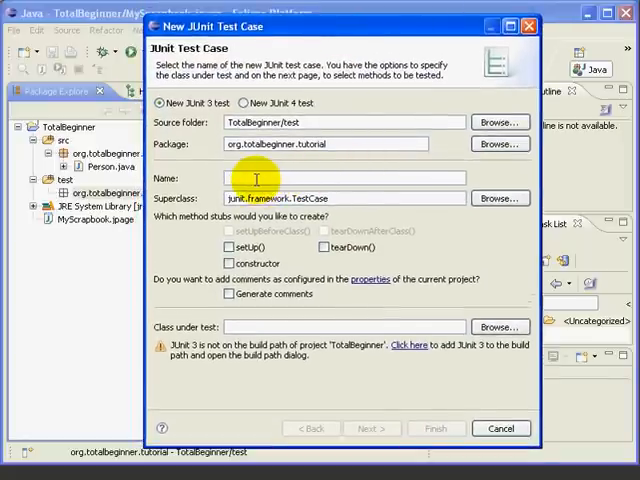
{"action": "type", "text": "PersonTest"}
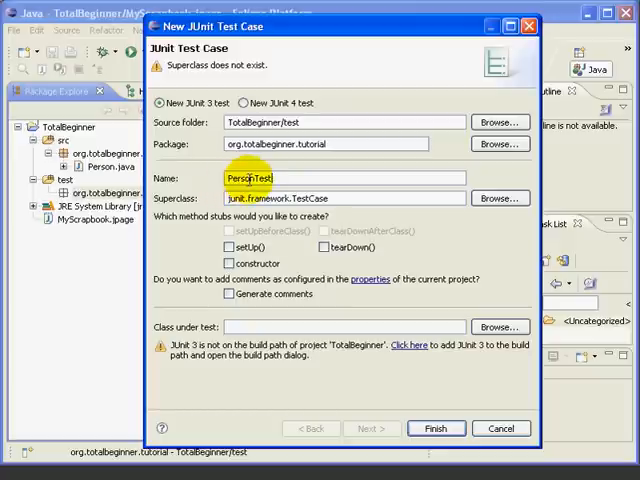
{"action": "type", "text": "."}
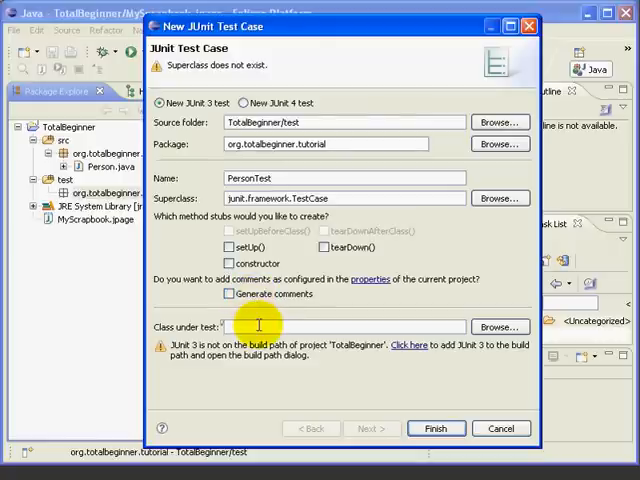
{"action": "type", "text": "Person"}
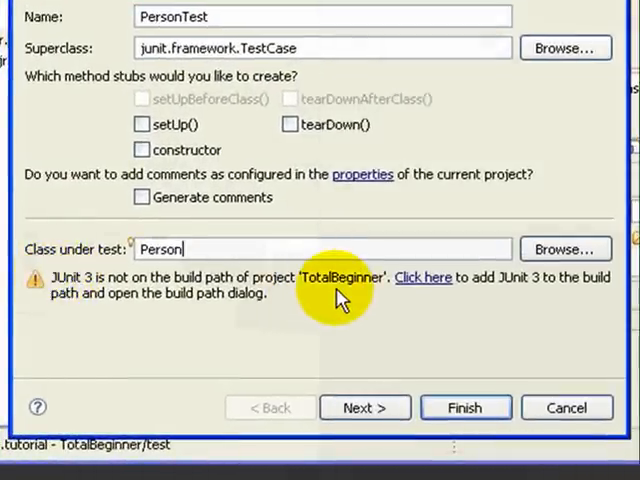
{"action": "mouse_move", "coordinate": [144, 290]}
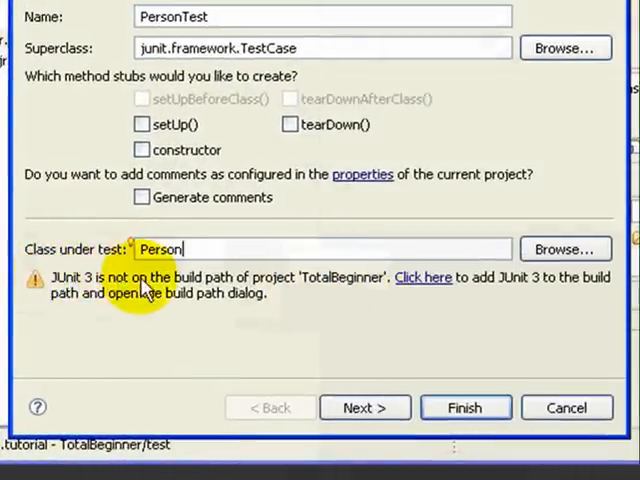
{"action": "mouse_move", "coordinate": [290, 288]}
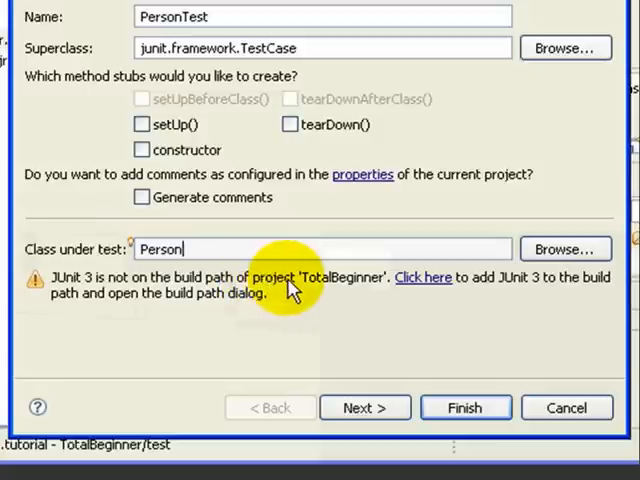
{"action": "mouse_move", "coordinate": [456, 302]}
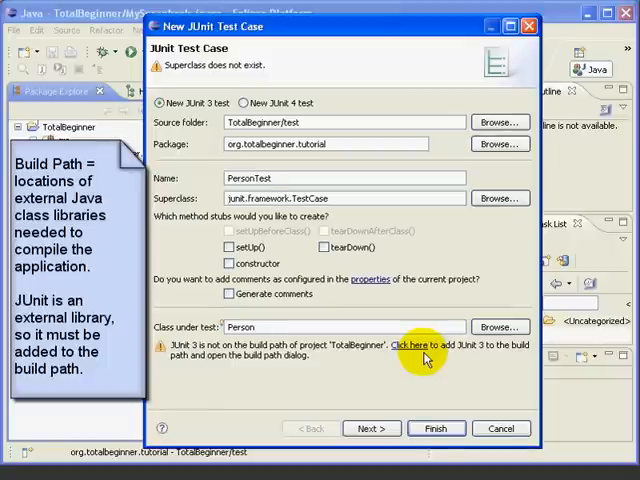
{"action": "mouse_move", "coordinate": [248, 232]}
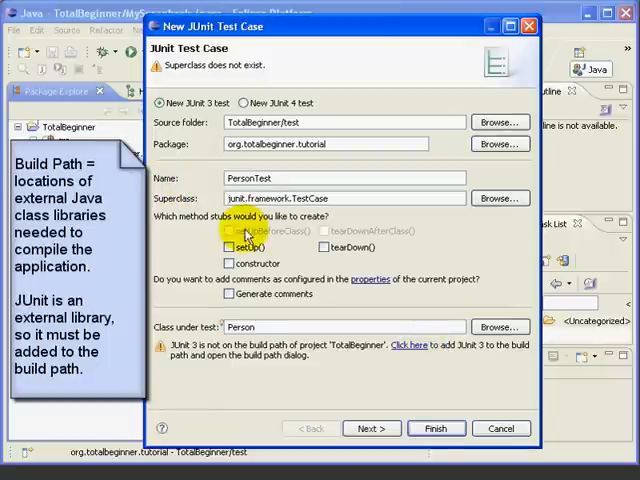
{"action": "mouse_move", "coordinate": [270, 156]}
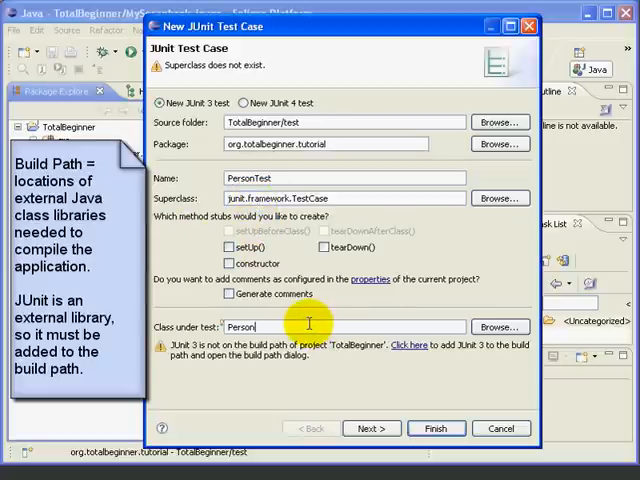
{"action": "mouse_move", "coordinate": [390, 356]}
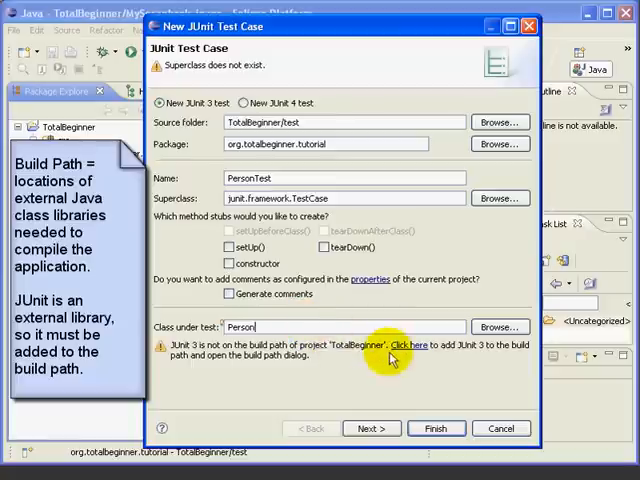
{"action": "mouse_move", "coordinate": [408, 344]}
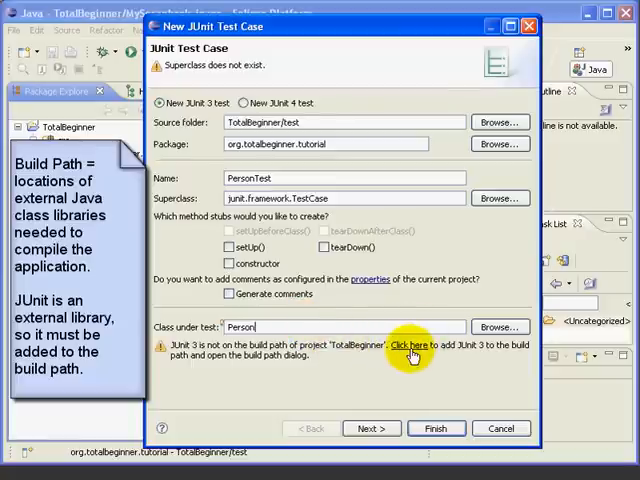
{"action": "mouse_move", "coordinate": [490, 352]}
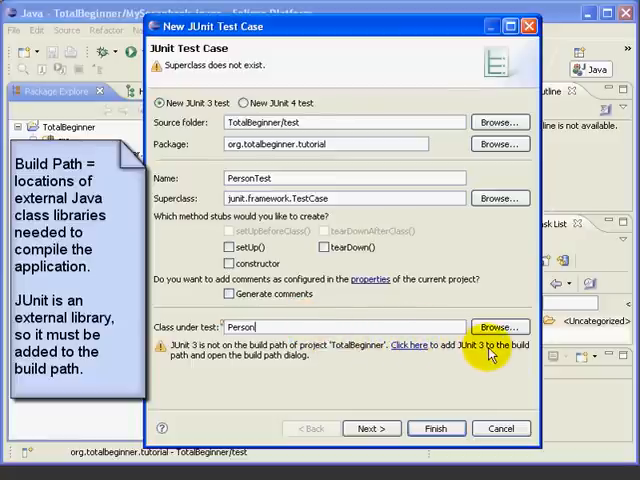
{"action": "mouse_move", "coordinate": [290, 360]}
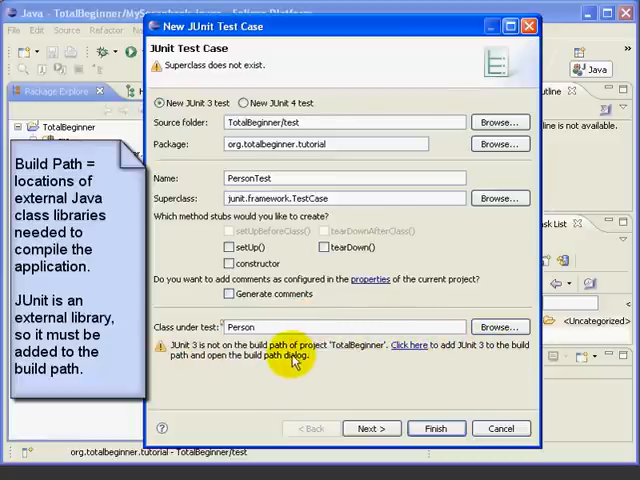
{"action": "mouse_move", "coordinate": [340, 360]}
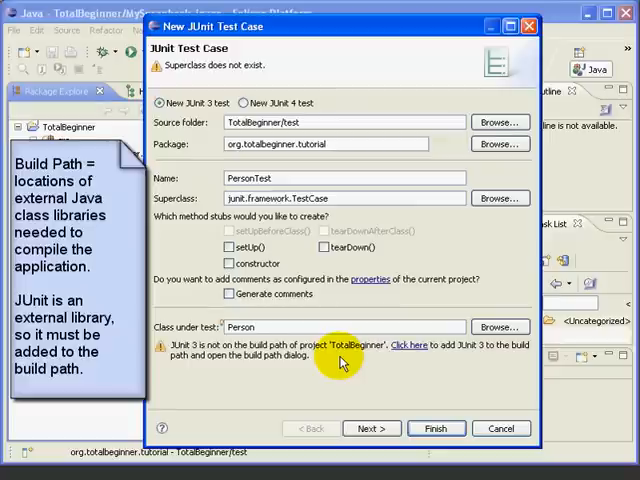
{"action": "mouse_move", "coordinate": [378, 364]}
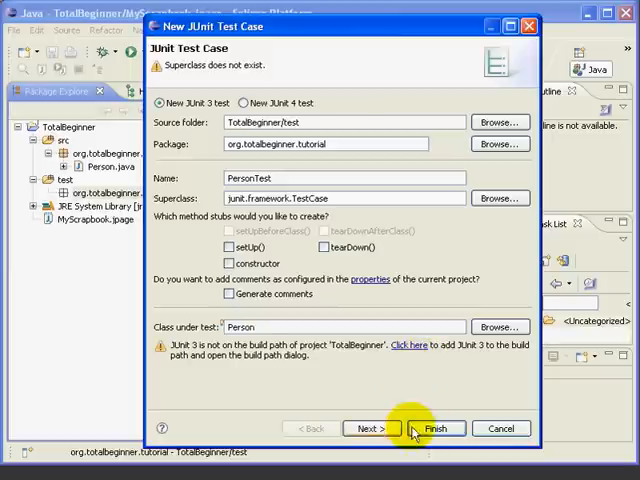
Step: Tick Person(), setName(String) and setMaximumBooks(int) as test methods on the wizard's next page
{"action": "left_click", "coordinate": [372, 428]}
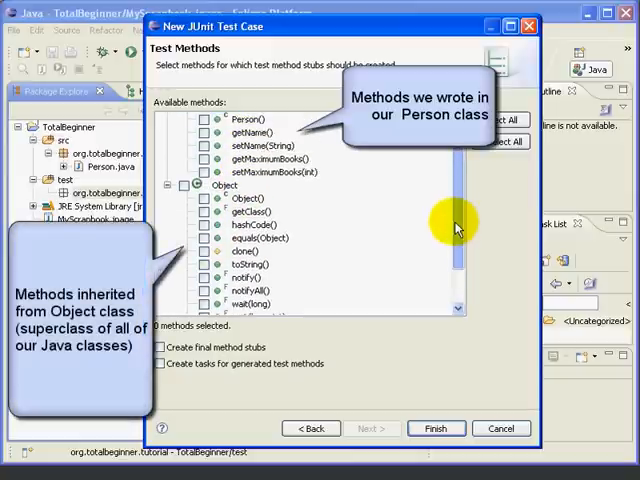
{"action": "mouse_move", "coordinate": [452, 204]}
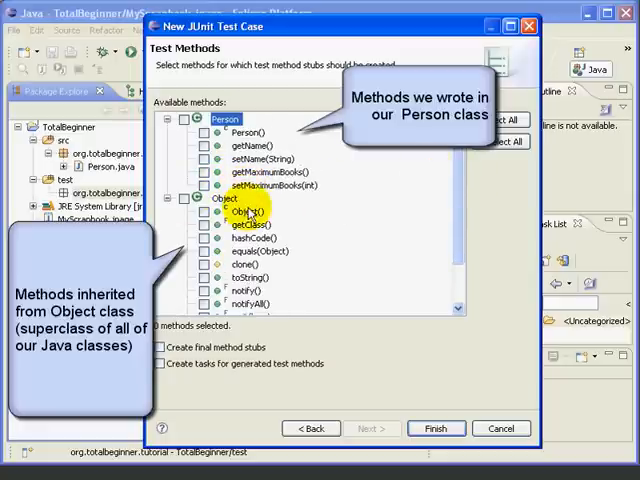
{"action": "scroll", "scroll_direction": "down", "scroll_amount": 3}
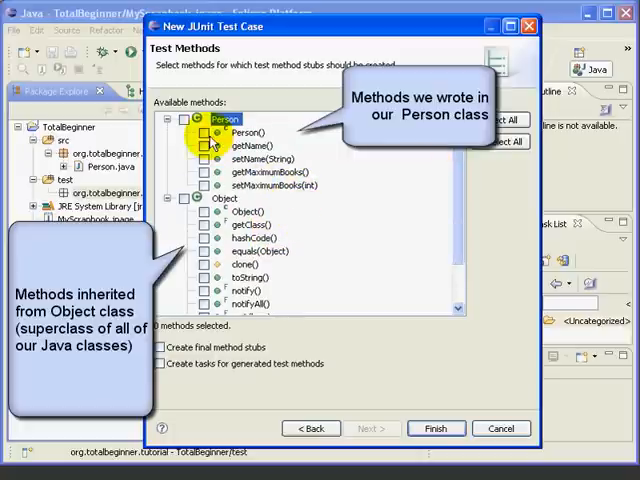
{"action": "left_click", "coordinate": [204, 132]}
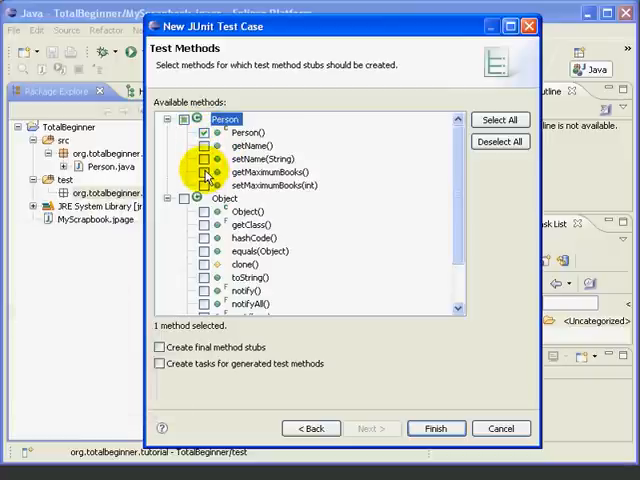
{"action": "left_click", "coordinate": [206, 160]}
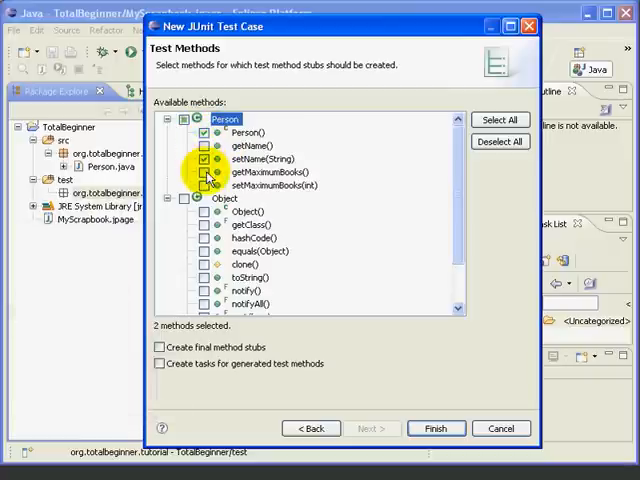
{"action": "left_click", "coordinate": [208, 184]}
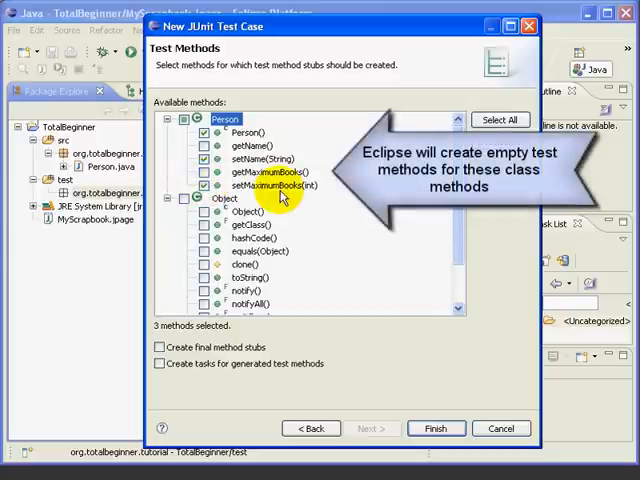
{"action": "mouse_move", "coordinate": [332, 222]}
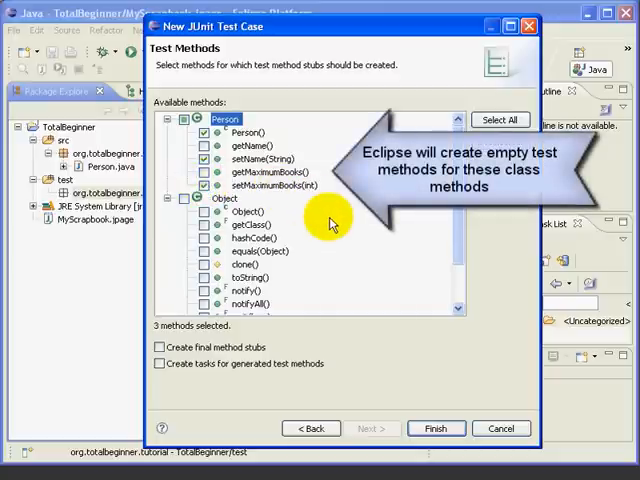
{"action": "mouse_move", "coordinate": [256, 176]}
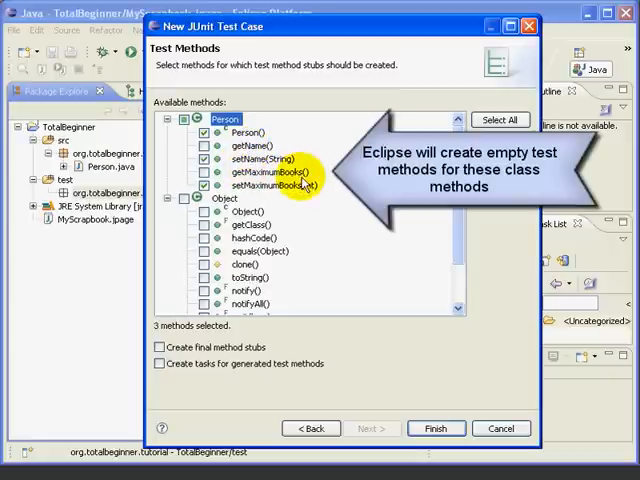
{"action": "mouse_move", "coordinate": [336, 212]}
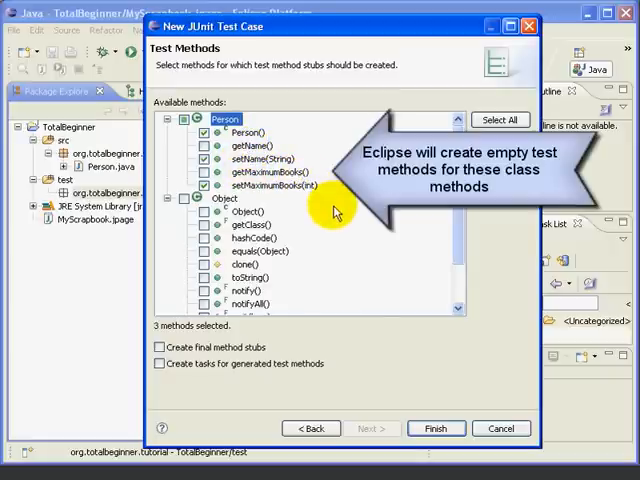
Step: Finish the wizard to generate PersonTest.java with the three failing test stubs
{"action": "left_click", "coordinate": [436, 428]}
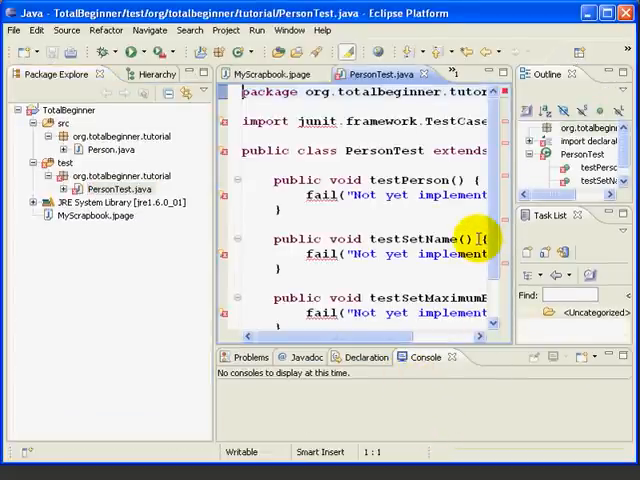
{"action": "mouse_move", "coordinate": [396, 128]}
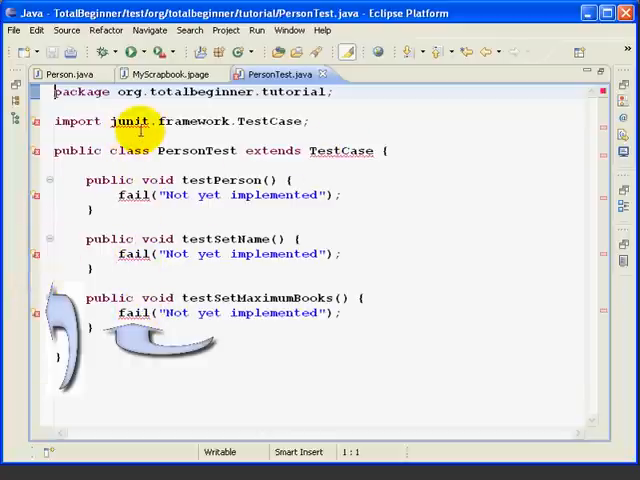
{"action": "mouse_move", "coordinate": [200, 120]}
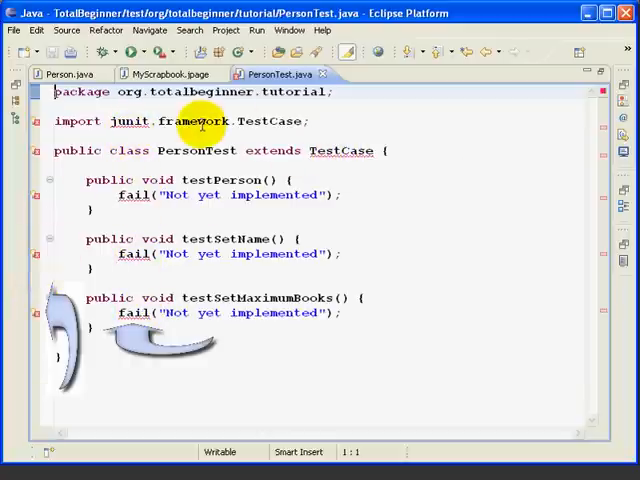
{"action": "mouse_move", "coordinate": [322, 212]}
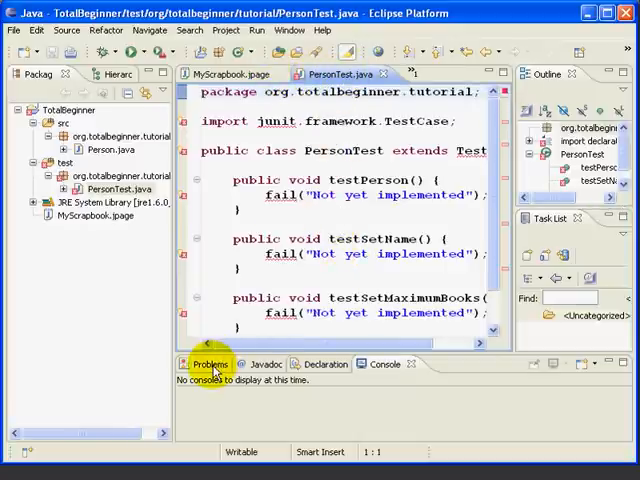
{"action": "left_click", "coordinate": [210, 364]}
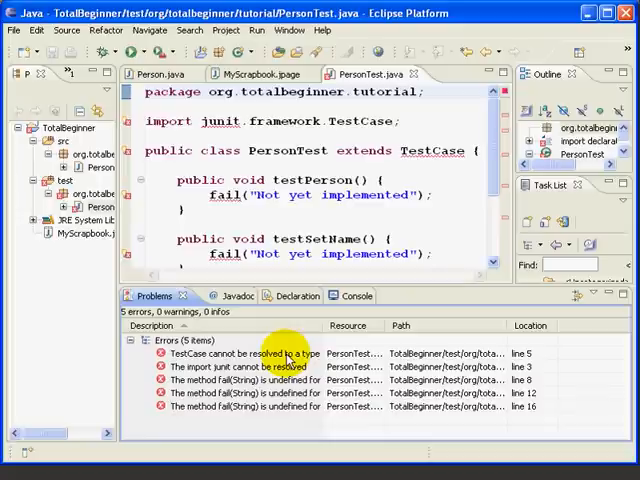
{"action": "left_click", "coordinate": [250, 352]}
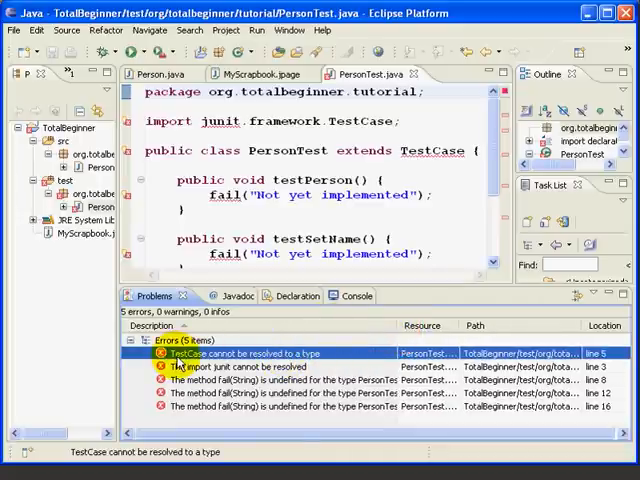
{"action": "mouse_move", "coordinate": [288, 368]}
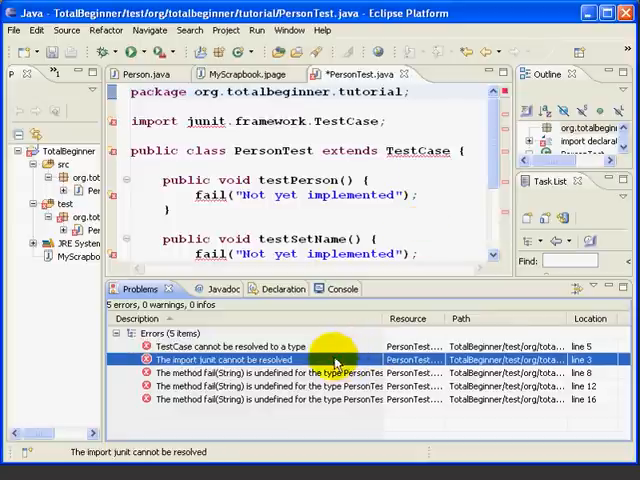
{"action": "mouse_move", "coordinate": [240, 372]}
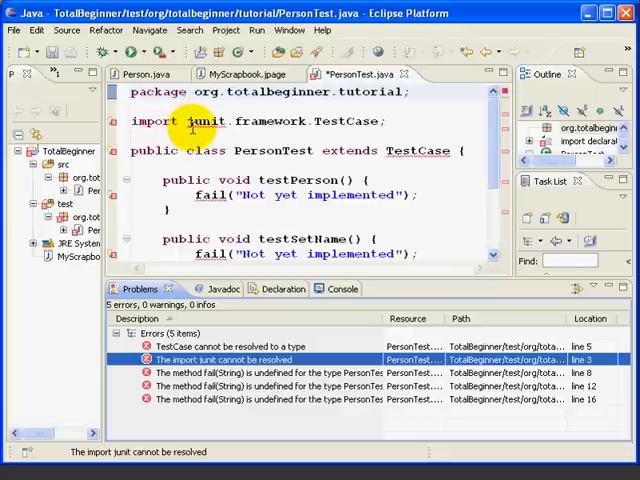
{"action": "mouse_move", "coordinate": [384, 120]}
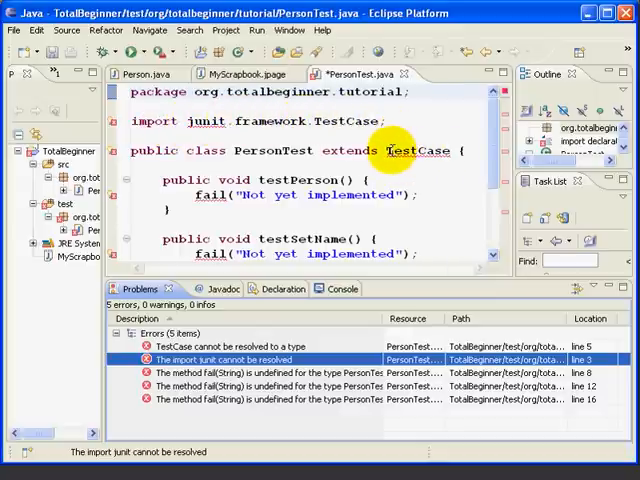
{"action": "mouse_move", "coordinate": [436, 182]}
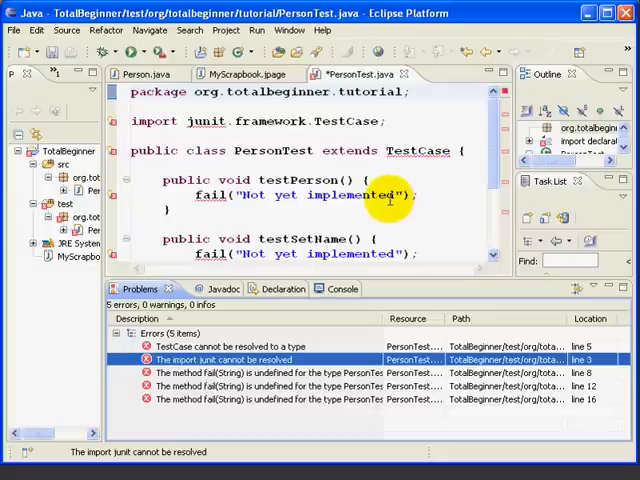
{"action": "mouse_move", "coordinate": [378, 192]}
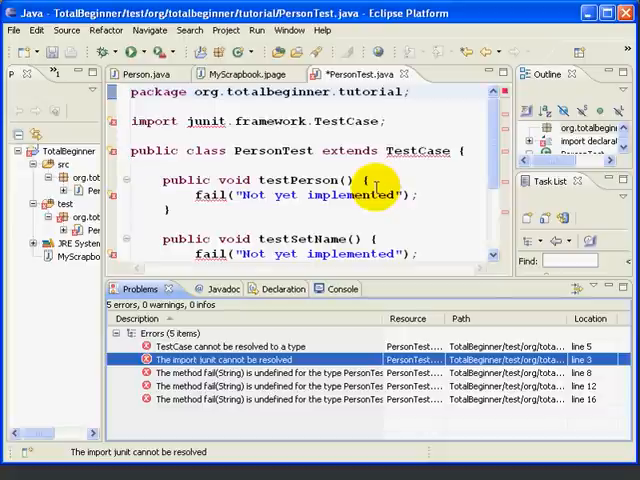
{"action": "mouse_move", "coordinate": [296, 238]}
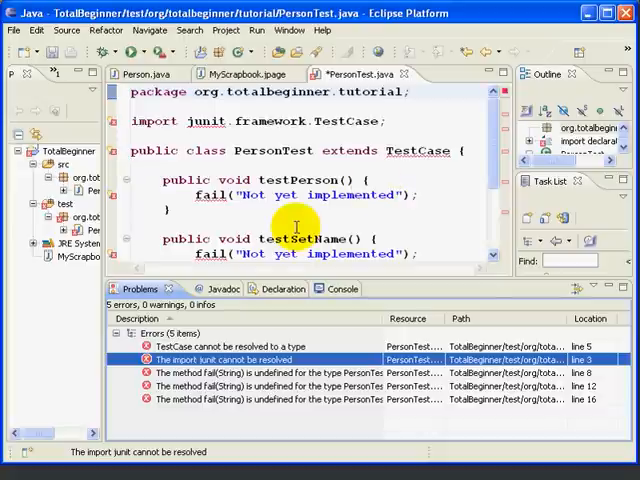
{"action": "mouse_move", "coordinate": [296, 228]}
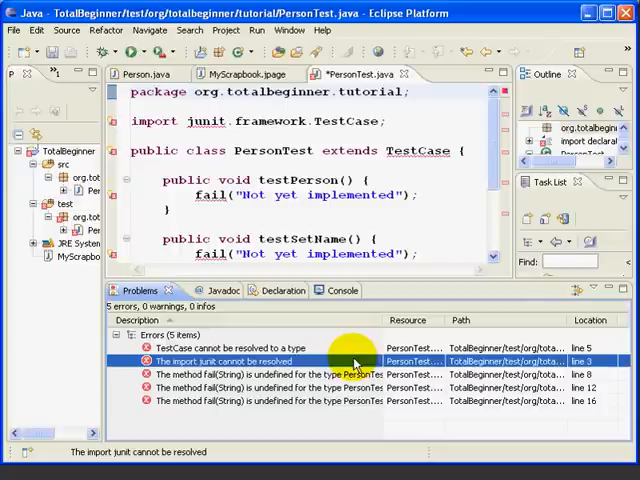
Step: Select the 'TestCase cannot be resolved' error and bring up its Quick Fix suggestions
{"action": "left_click", "coordinate": [240, 348]}
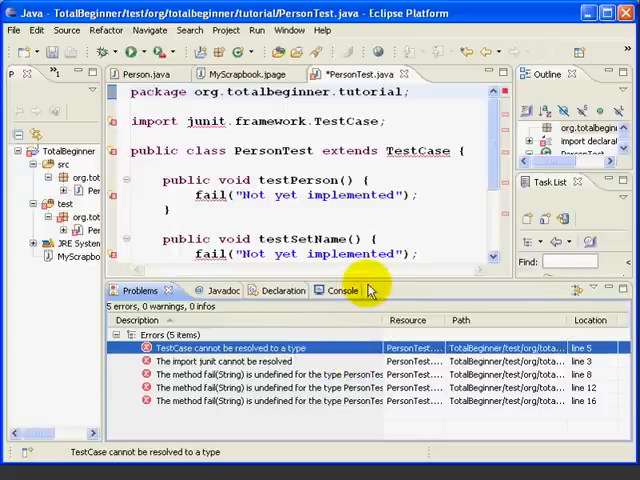
{"action": "left_click_drag", "start_coordinate": [384, 280], "coordinate": [384, 224]}
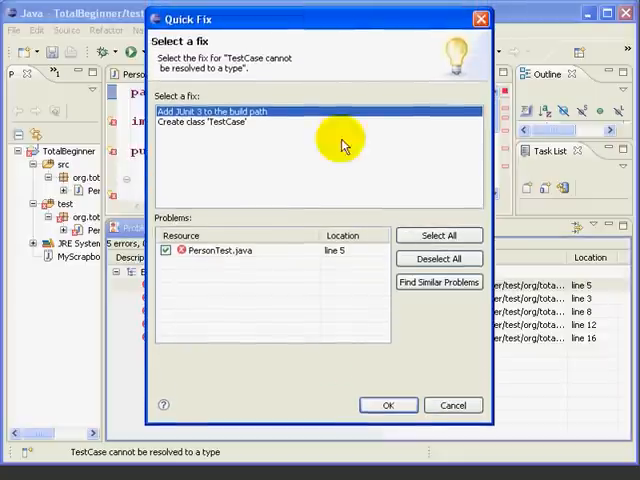
{"action": "mouse_move", "coordinate": [240, 120]}
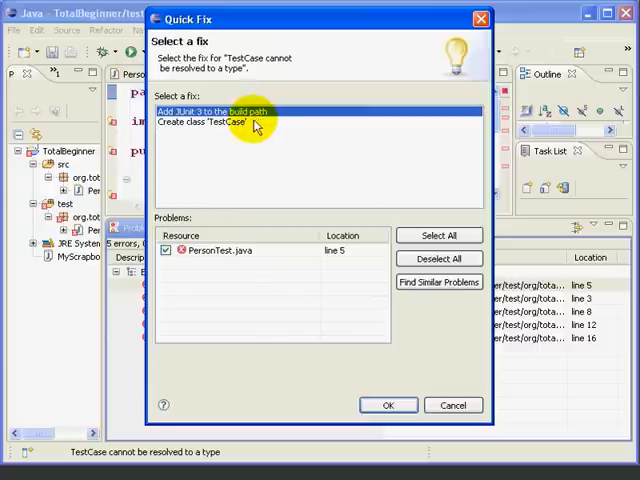
{"action": "mouse_move", "coordinate": [178, 122]}
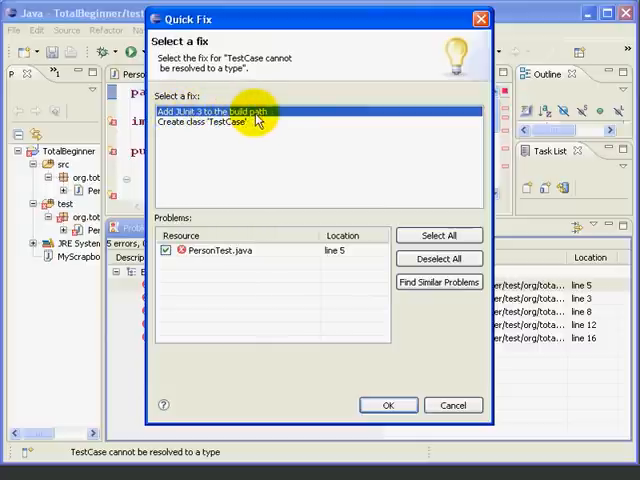
{"action": "mouse_move", "coordinate": [396, 376]}
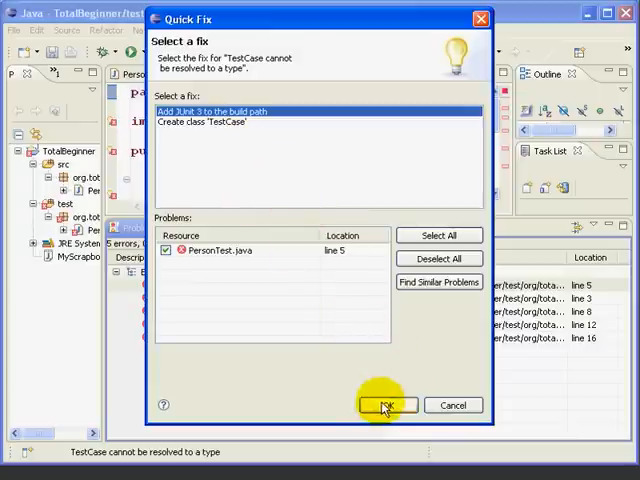
Step: Confirm the Quick Fix so JUnit 3 joins the build path and PersonTest shows 0 errors
{"action": "left_click", "coordinate": [388, 404]}
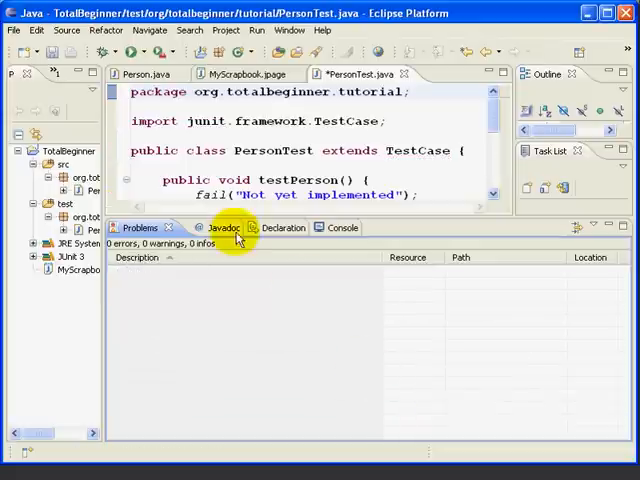
{"action": "mouse_move", "coordinate": [312, 334]}
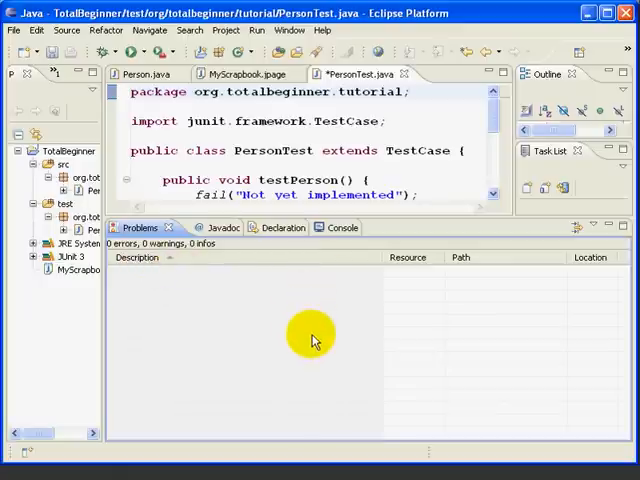
{"action": "mouse_move", "coordinate": [210, 298]}
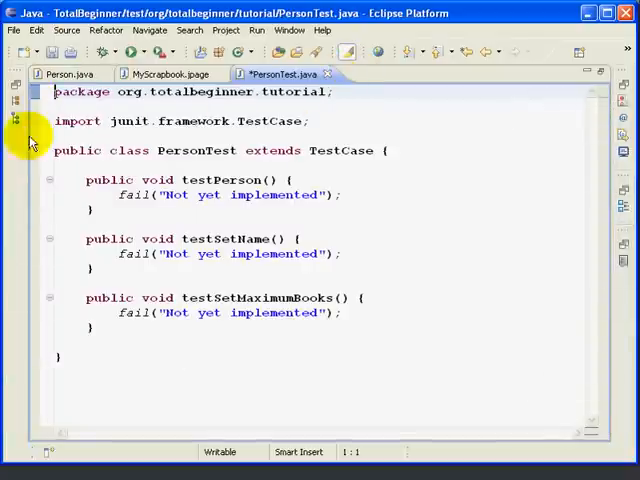
{"action": "mouse_move", "coordinate": [196, 298]}
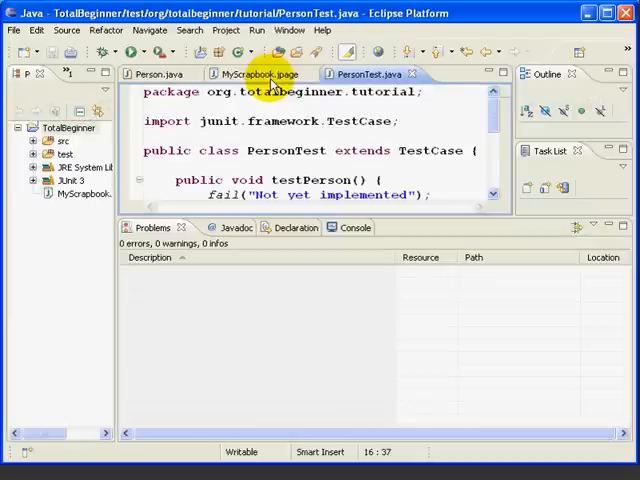
{"action": "mouse_move", "coordinate": [116, 150]}
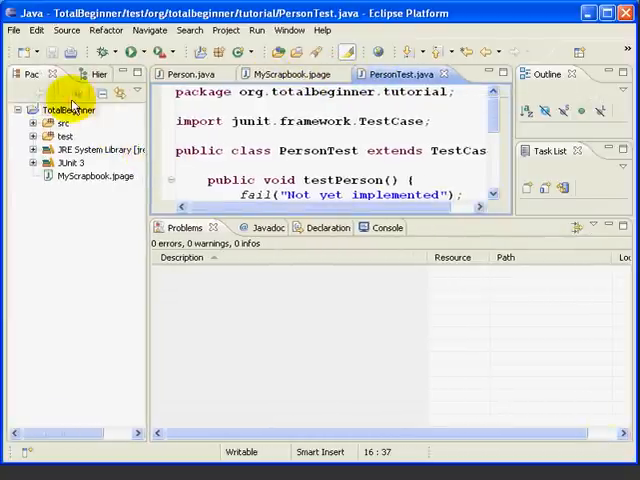
Step: Focus the Package Explorer showing TotalBeginner's folders with the JUnit 3 library entry
{"action": "left_click", "coordinate": [96, 148]}
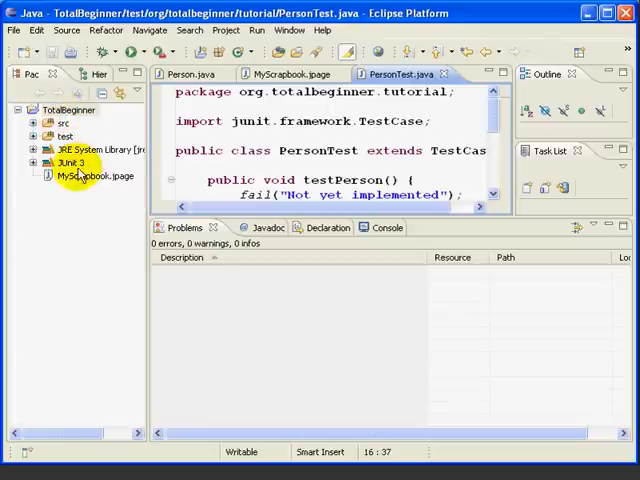
Step: Select TotalBeginner and bring up its context menu for the Build Path options
{"action": "left_click", "coordinate": [72, 108]}
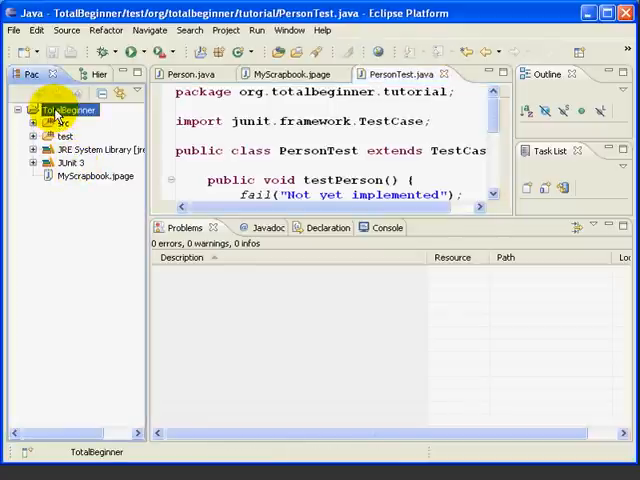
{"action": "right_click", "coordinate": [56, 110]}
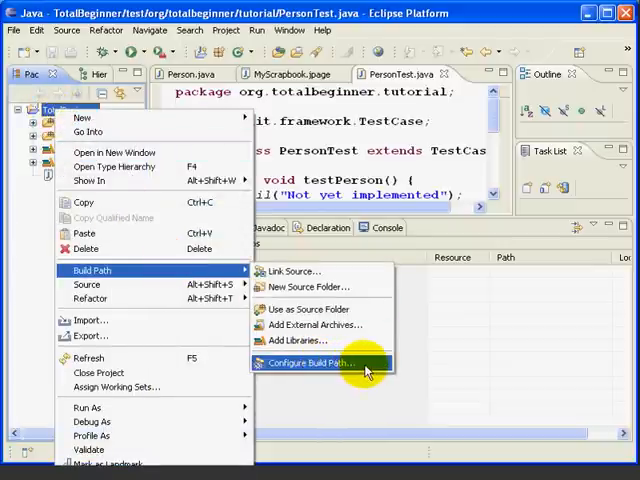
Step: View the Libraries tab of the Java Build Path, listing JRE System Library and JUnit 3
{"action": "left_click", "coordinate": [310, 364]}
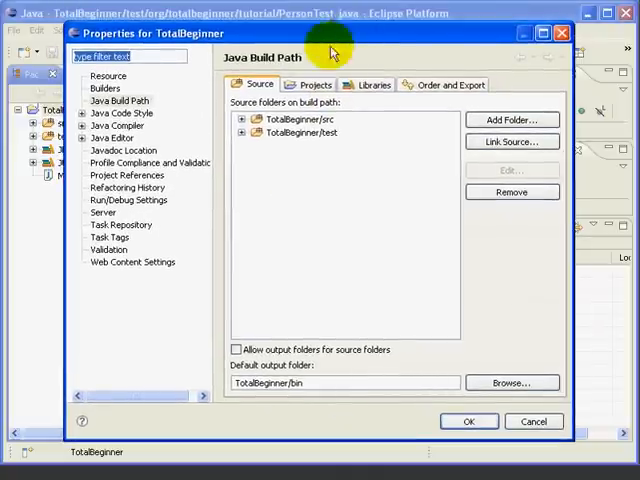
{"action": "mouse_move", "coordinate": [296, 64]}
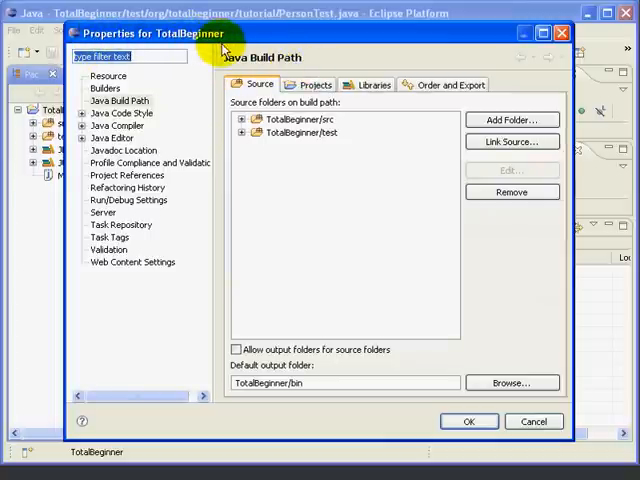
{"action": "mouse_move", "coordinate": [376, 84]}
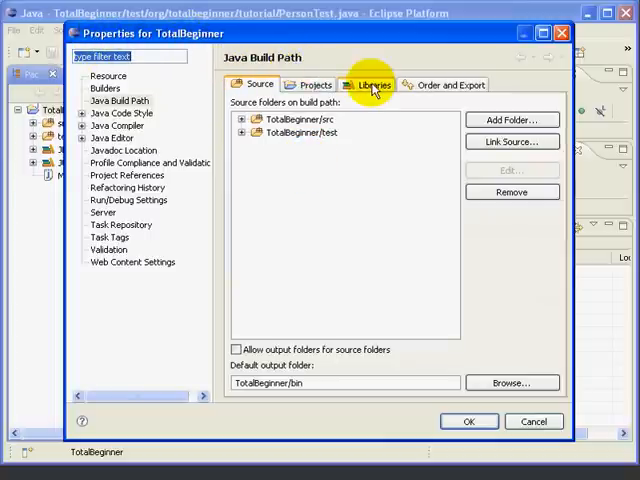
{"action": "left_click", "coordinate": [376, 84]}
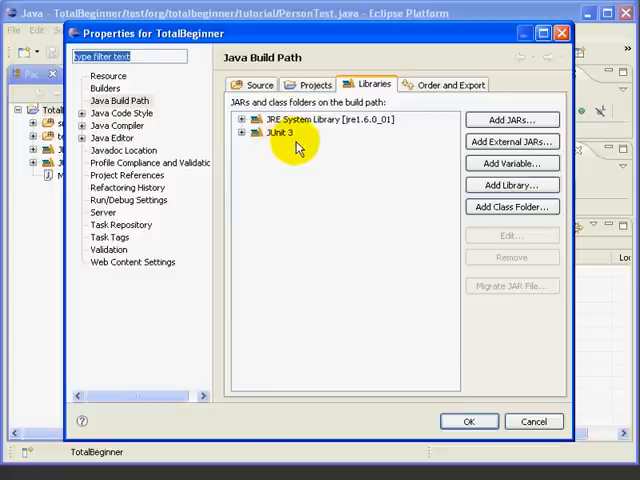
{"action": "mouse_move", "coordinate": [330, 192]}
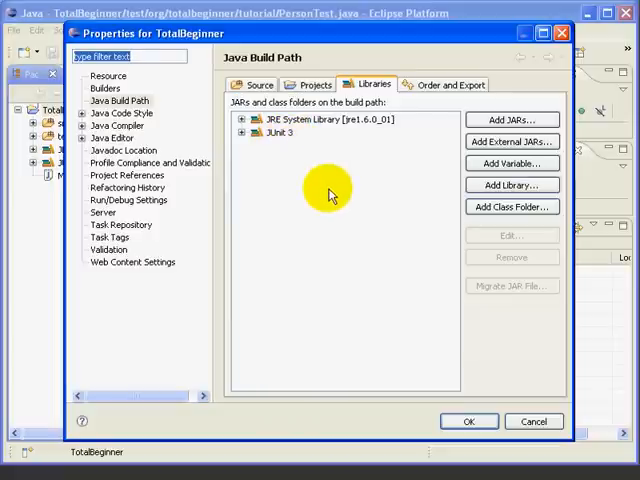
{"action": "mouse_move", "coordinate": [320, 178]}
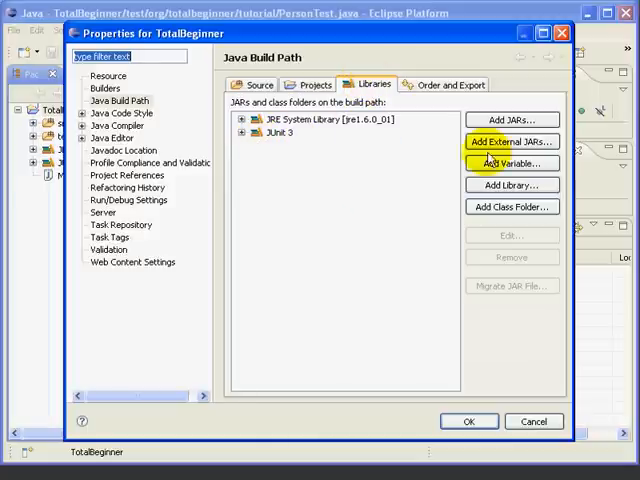
{"action": "mouse_move", "coordinate": [330, 160]}
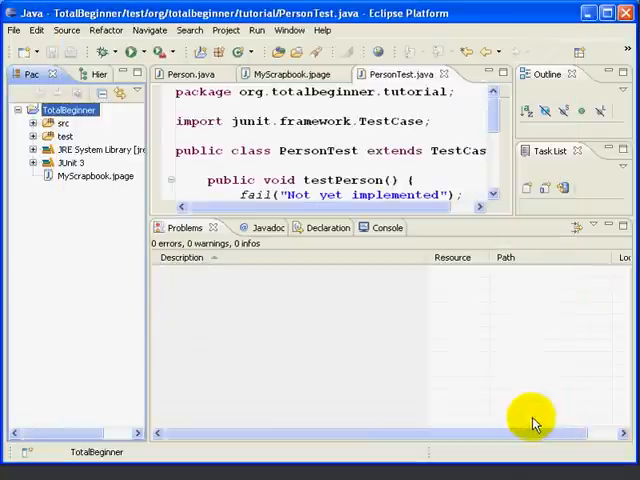
Step: Maximize the PersonTest.java editor so it fills the whole Eclipse window
{"action": "left_click", "coordinate": [398, 74]}
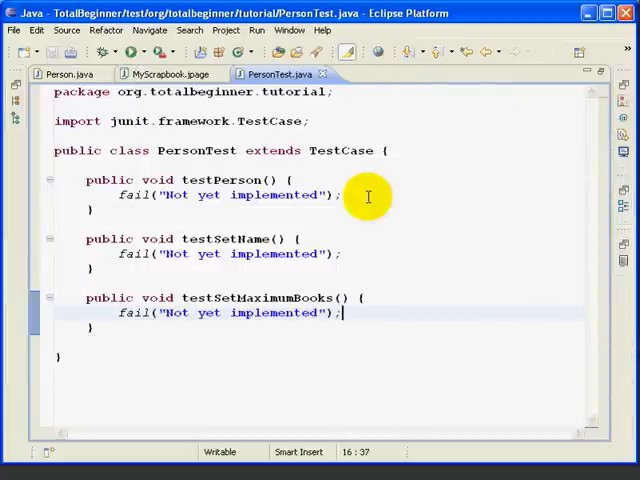
{"action": "mouse_move", "coordinate": [370, 212]}
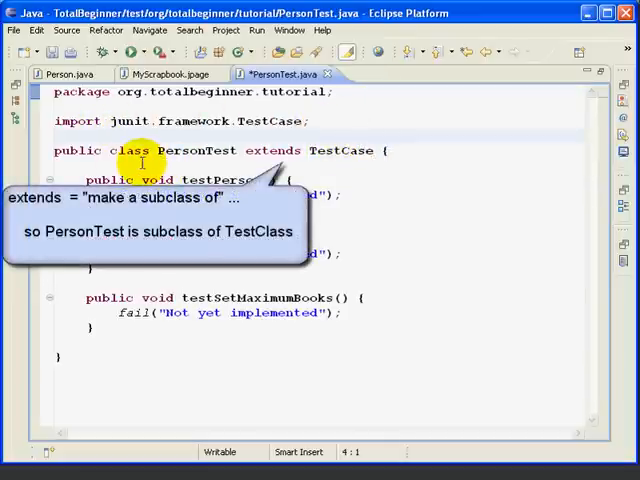
{"action": "mouse_move", "coordinate": [256, 158]}
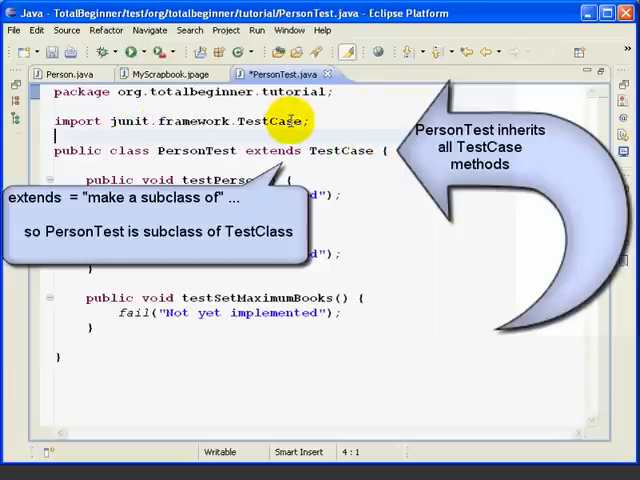
{"action": "mouse_move", "coordinate": [376, 208]}
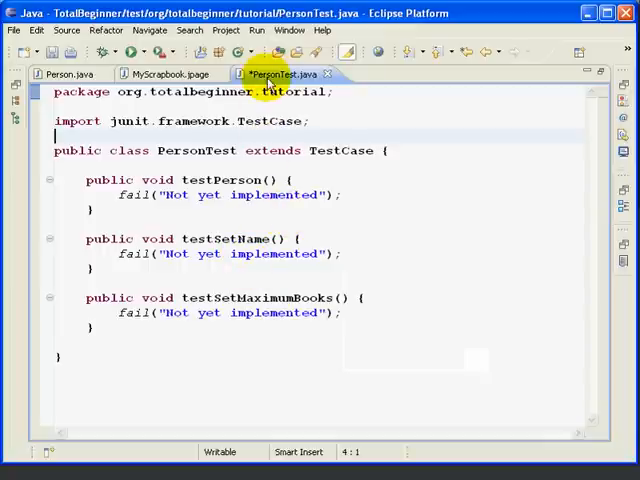
{"action": "mouse_move", "coordinate": [280, 74]}
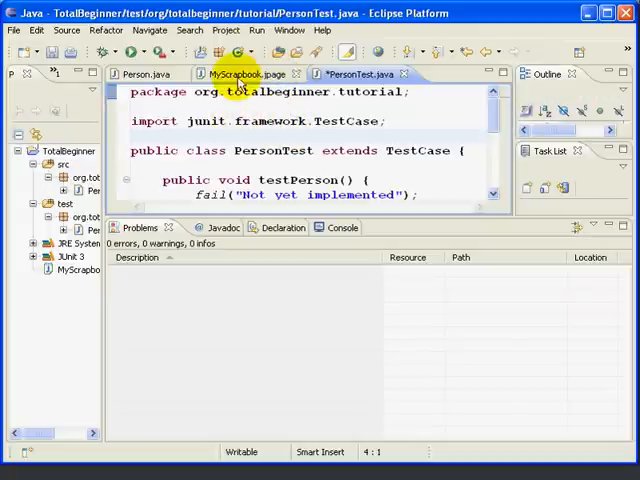
Step: Launch PersonTest via Run As > JUnit Test with 'Always save resources before launching' enabled
{"action": "left_click", "coordinate": [258, 30]}
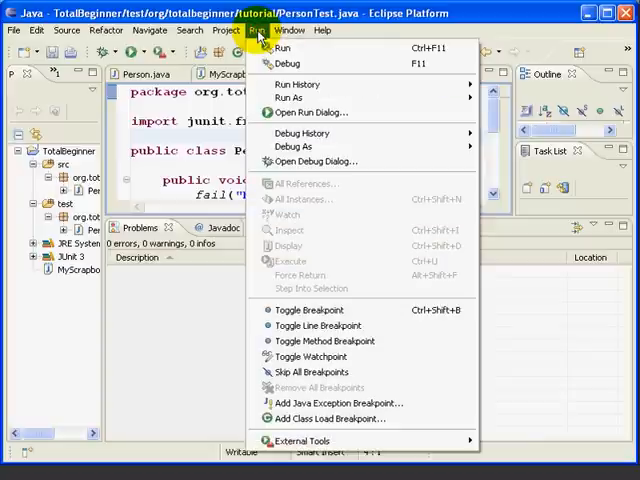
{"action": "mouse_move", "coordinate": [258, 30]}
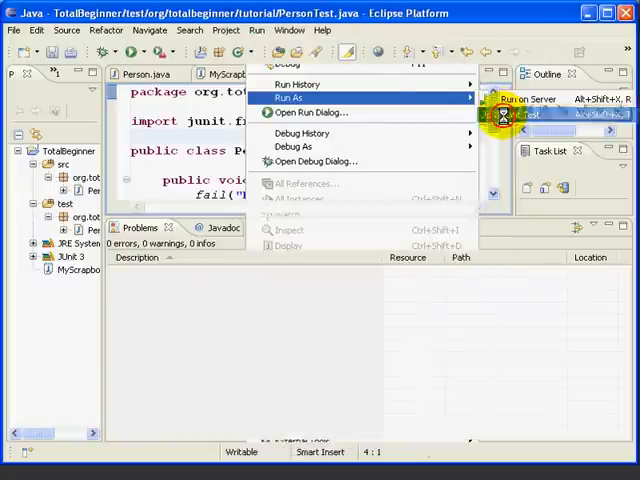
{"action": "left_click", "coordinate": [520, 114]}
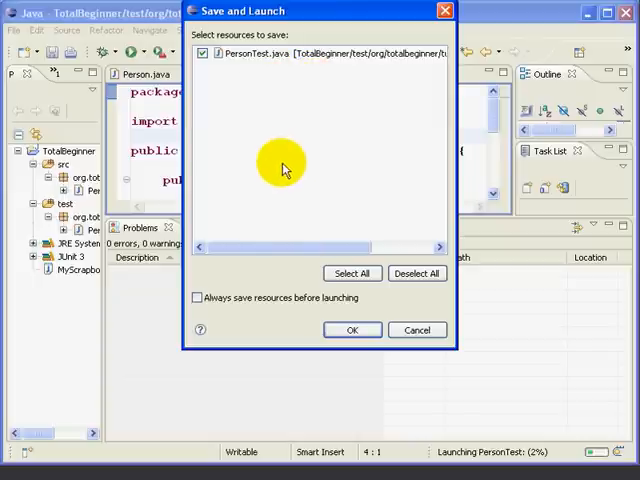
{"action": "mouse_move", "coordinate": [312, 68]}
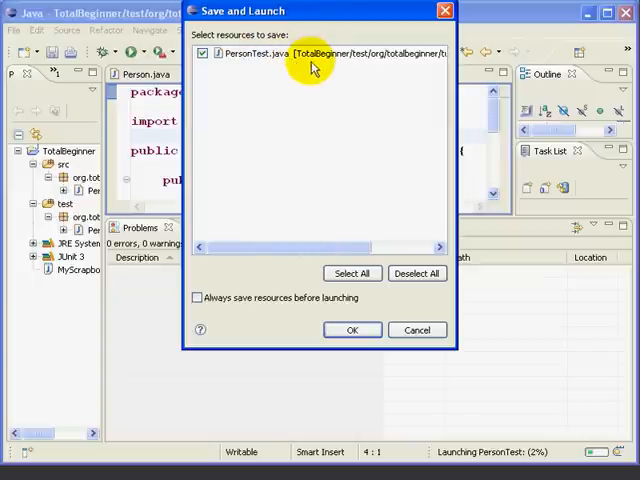
{"action": "mouse_move", "coordinate": [294, 188]}
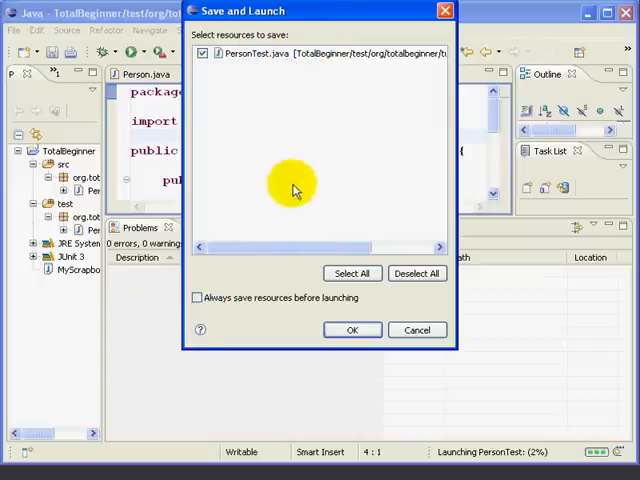
{"action": "left_click", "coordinate": [200, 296]}
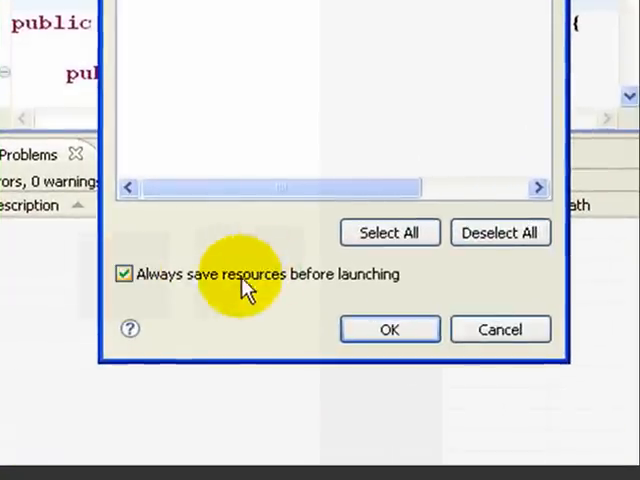
{"action": "mouse_move", "coordinate": [410, 290]}
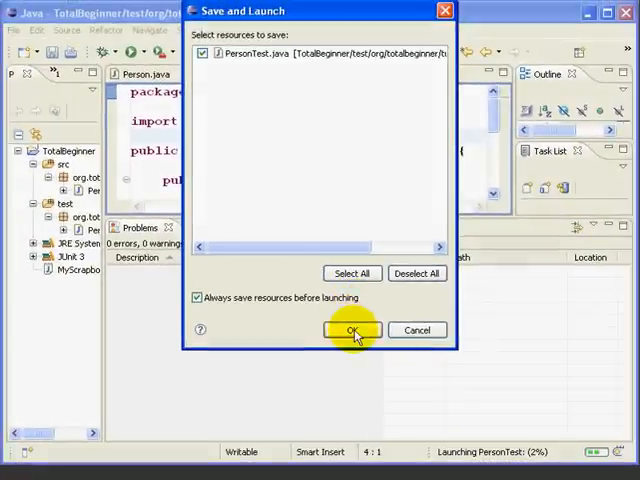
{"action": "left_click", "coordinate": [352, 330]}
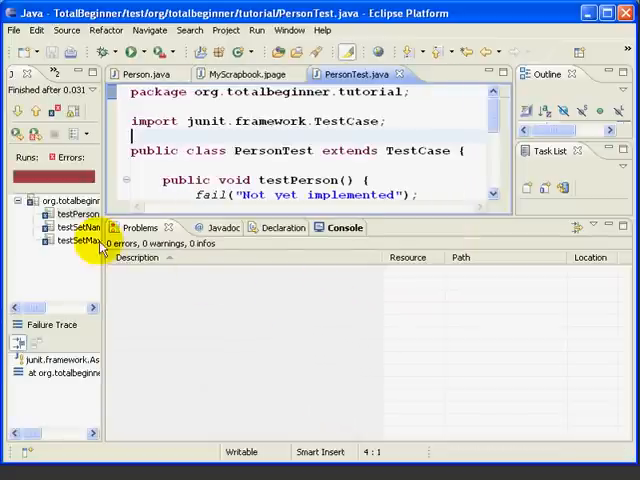
{"action": "mouse_move", "coordinate": [318, 298]}
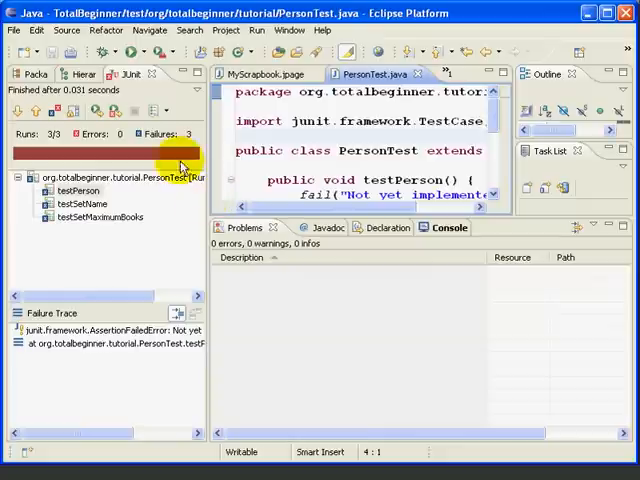
{"action": "mouse_move", "coordinate": [140, 190]}
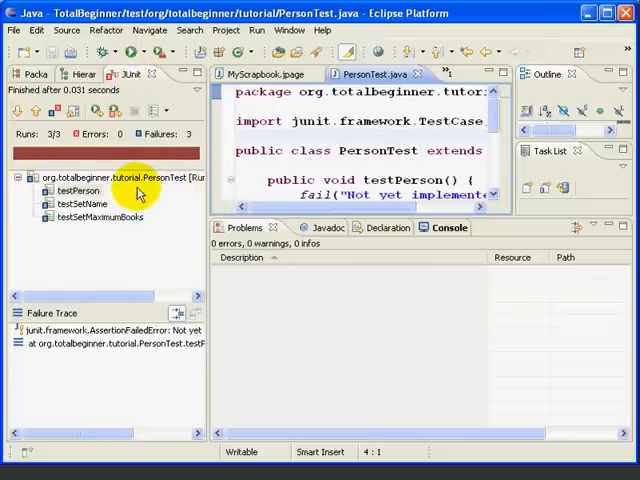
{"action": "mouse_move", "coordinate": [50, 144]}
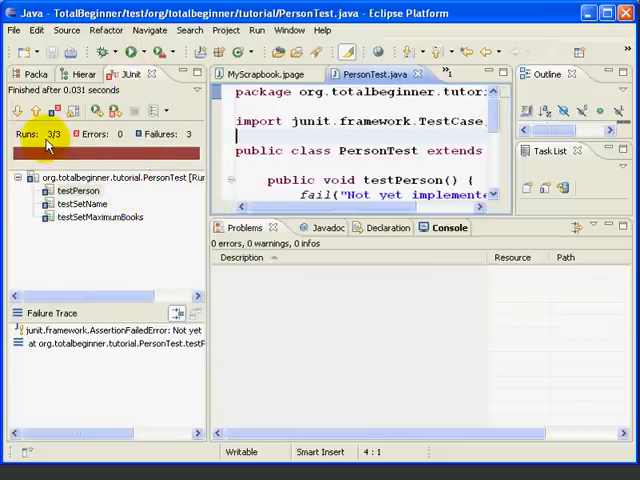
{"action": "mouse_move", "coordinate": [184, 134]}
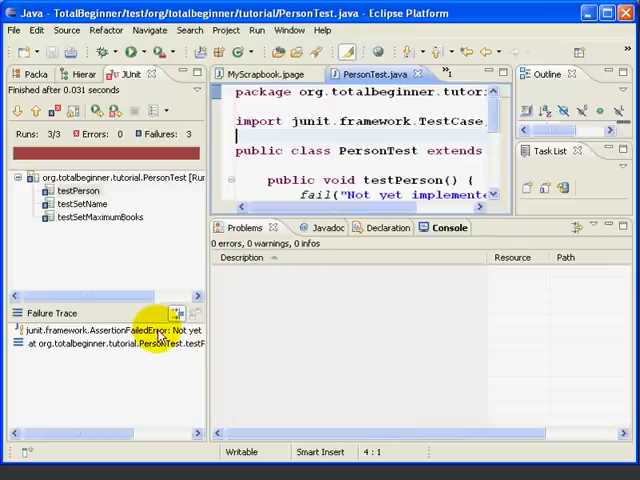
Step: Widen the JUnit results panel and select testSetName to show its 'Not yet implemented' failure trace
{"action": "left_click_drag", "start_coordinate": [208, 316], "coordinate": [272, 316]}
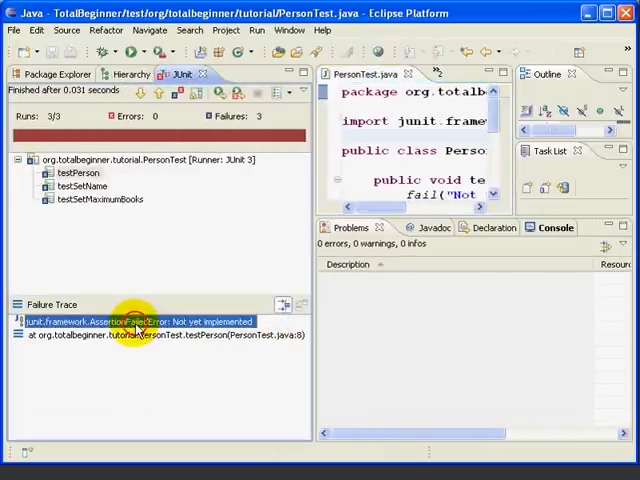
{"action": "left_click", "coordinate": [76, 186]}
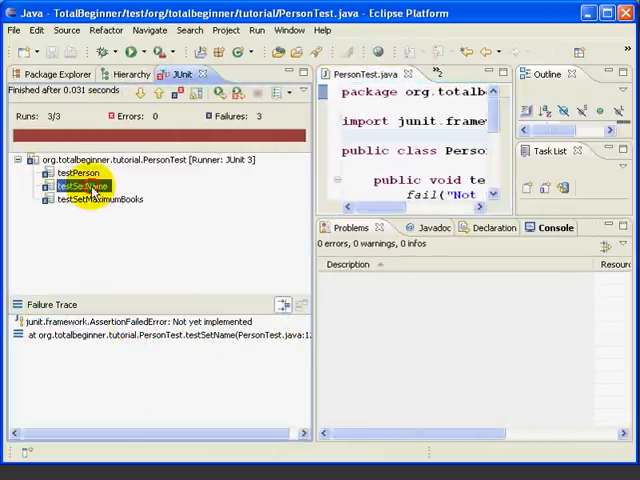
{"action": "left_click", "coordinate": [400, 120]}
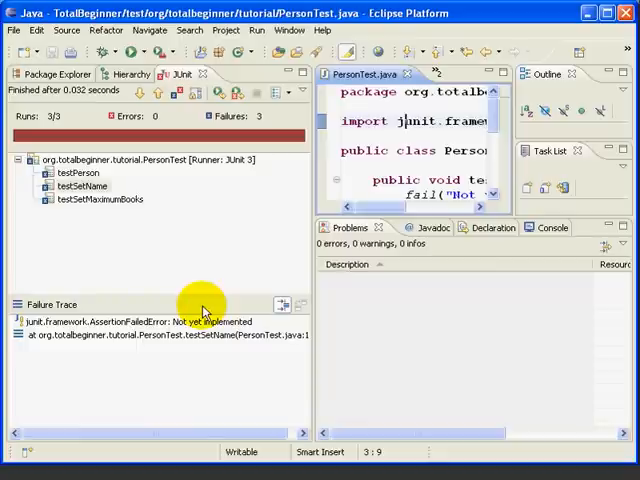
{"action": "mouse_move", "coordinate": [240, 336]}
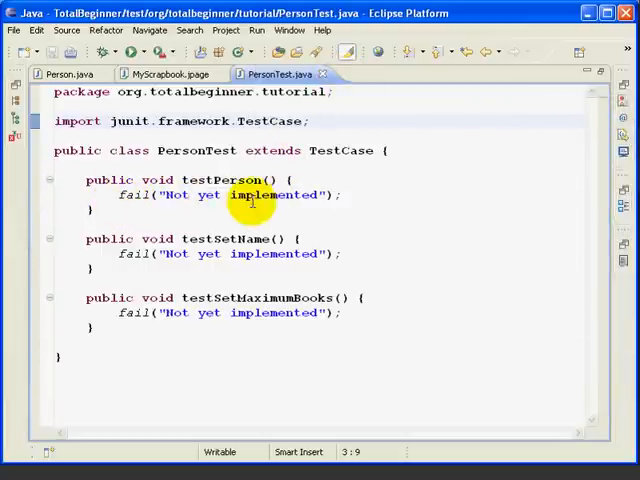
{"action": "mouse_move", "coordinate": [376, 268]}
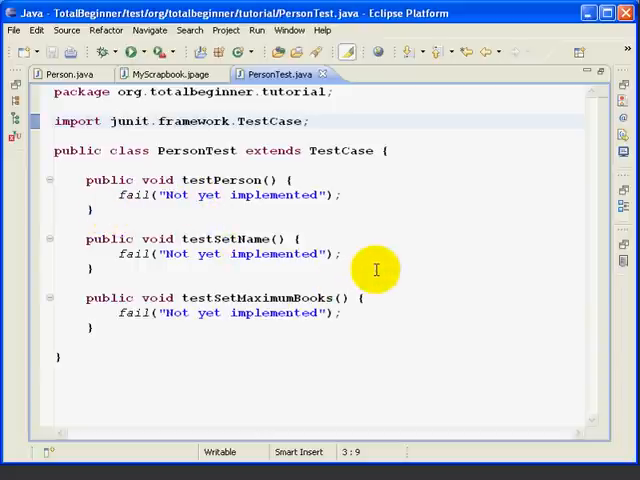